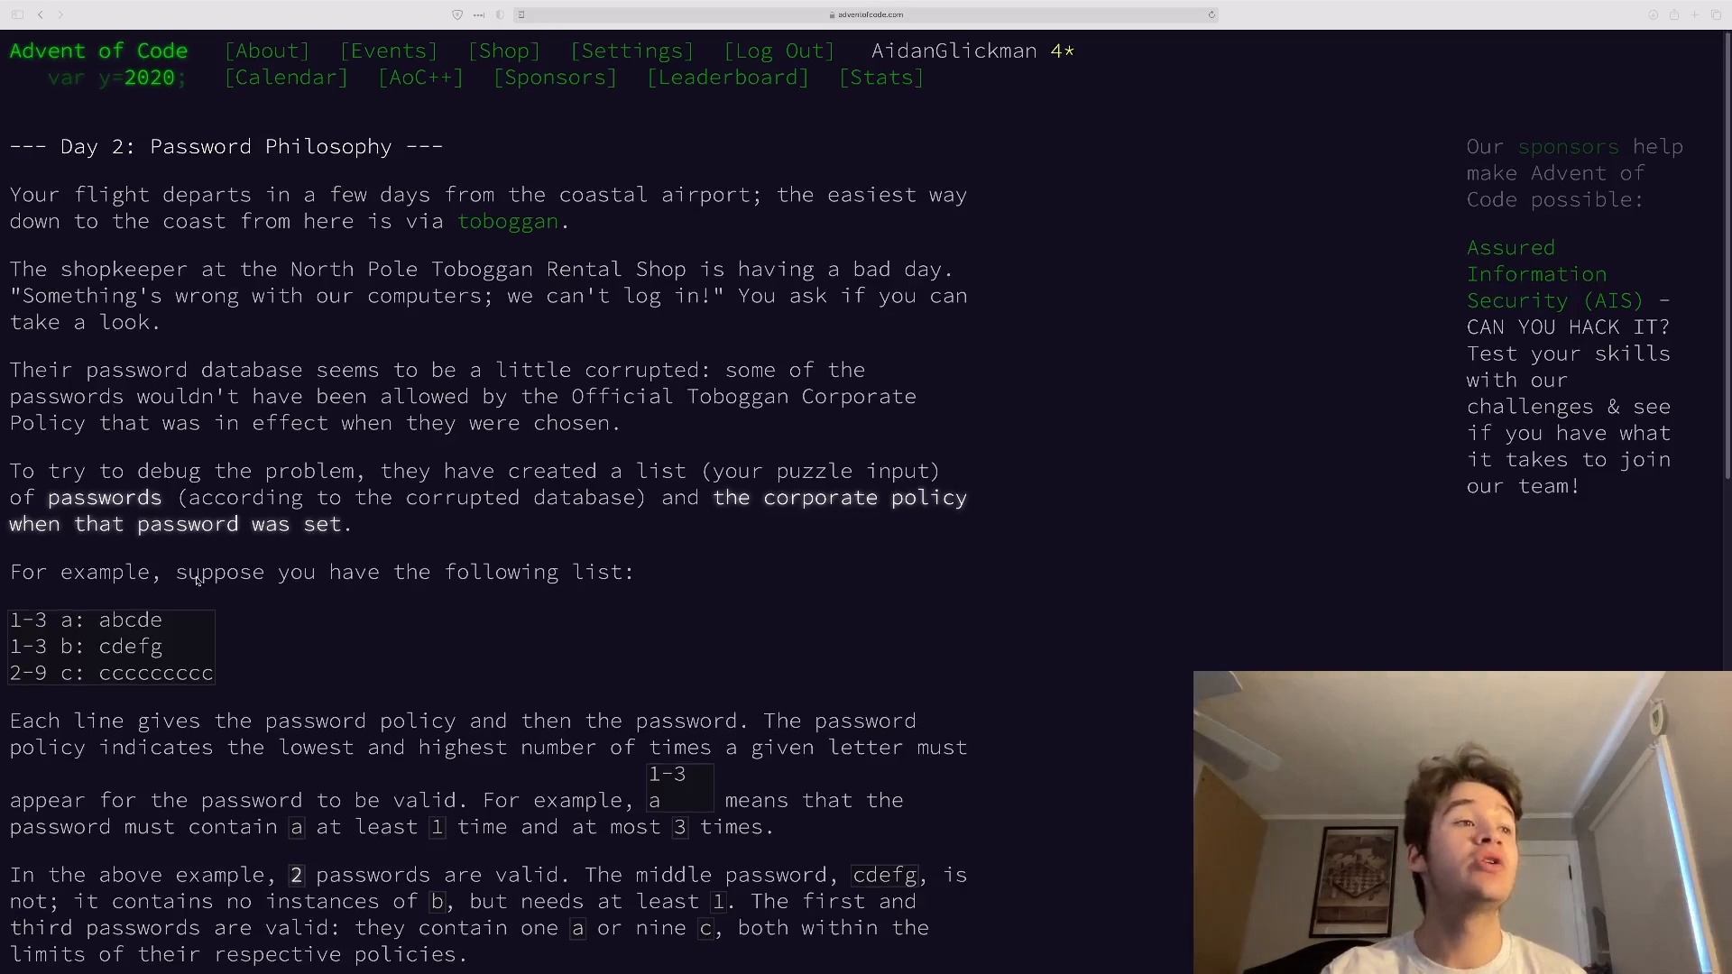
Scroll the Day 2 puzzle page down to Part Two and the 493 and 593 answers
{"action": "scroll", "scroll_direction": "down", "scroll_amount": 3}
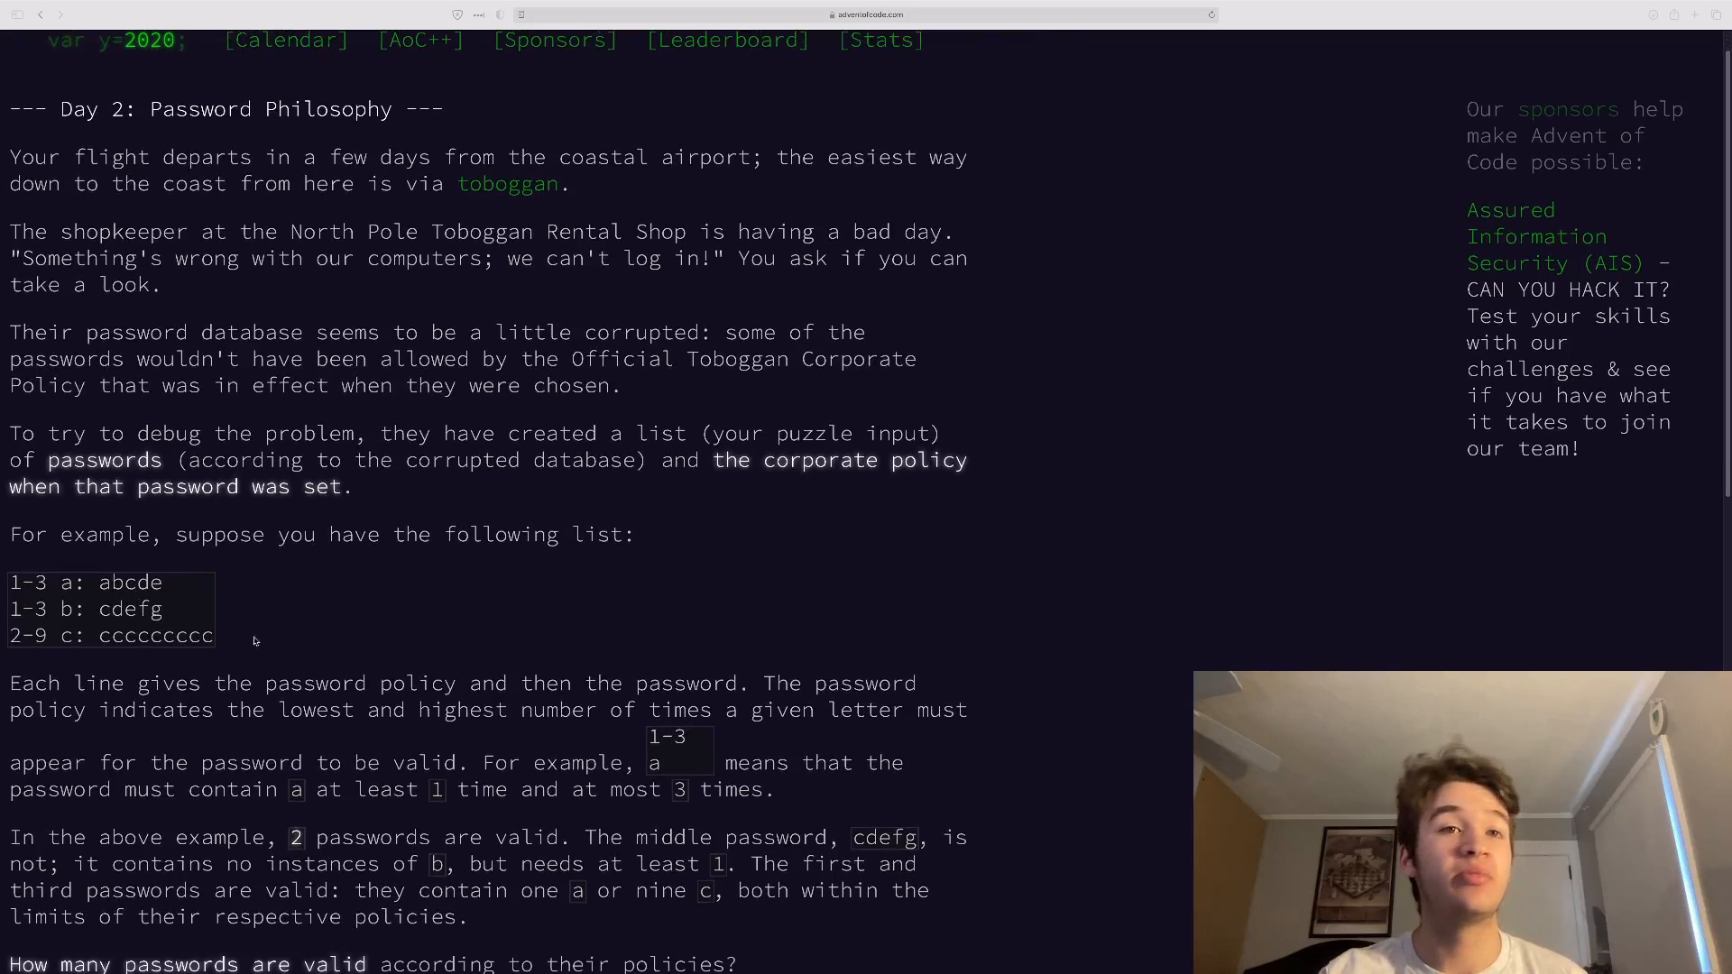
{"action": "mouse_move", "coordinate": [39, 595]}
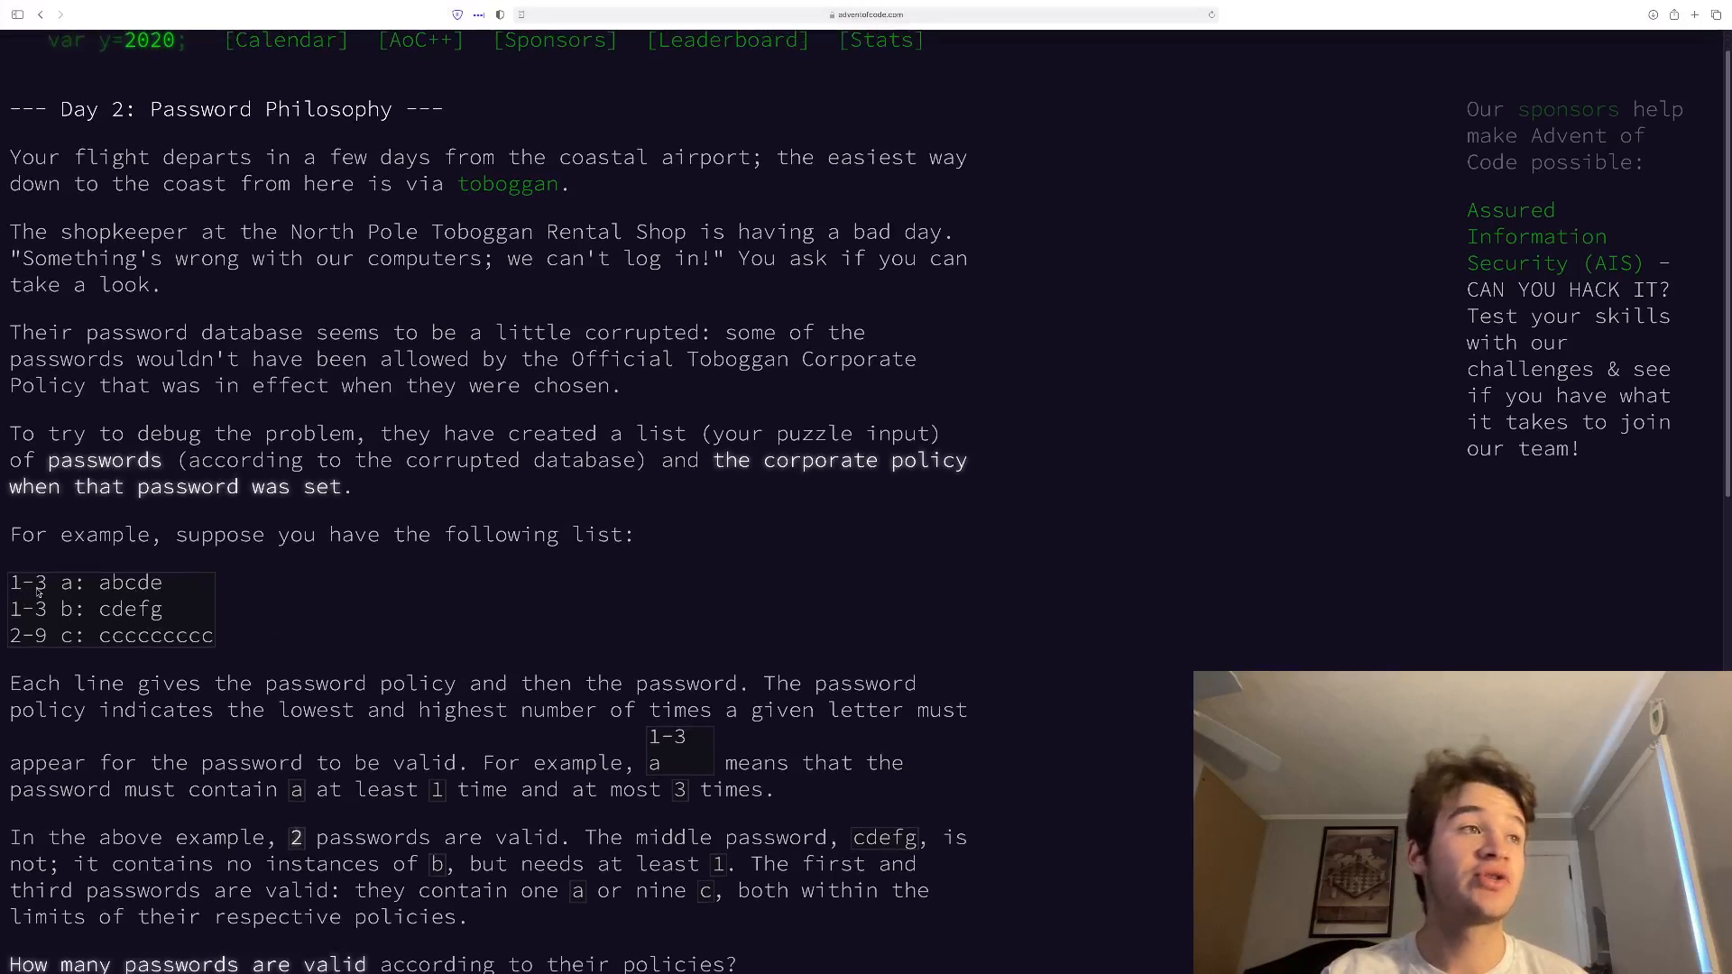
{"action": "double_click", "coordinate": [28, 582]}
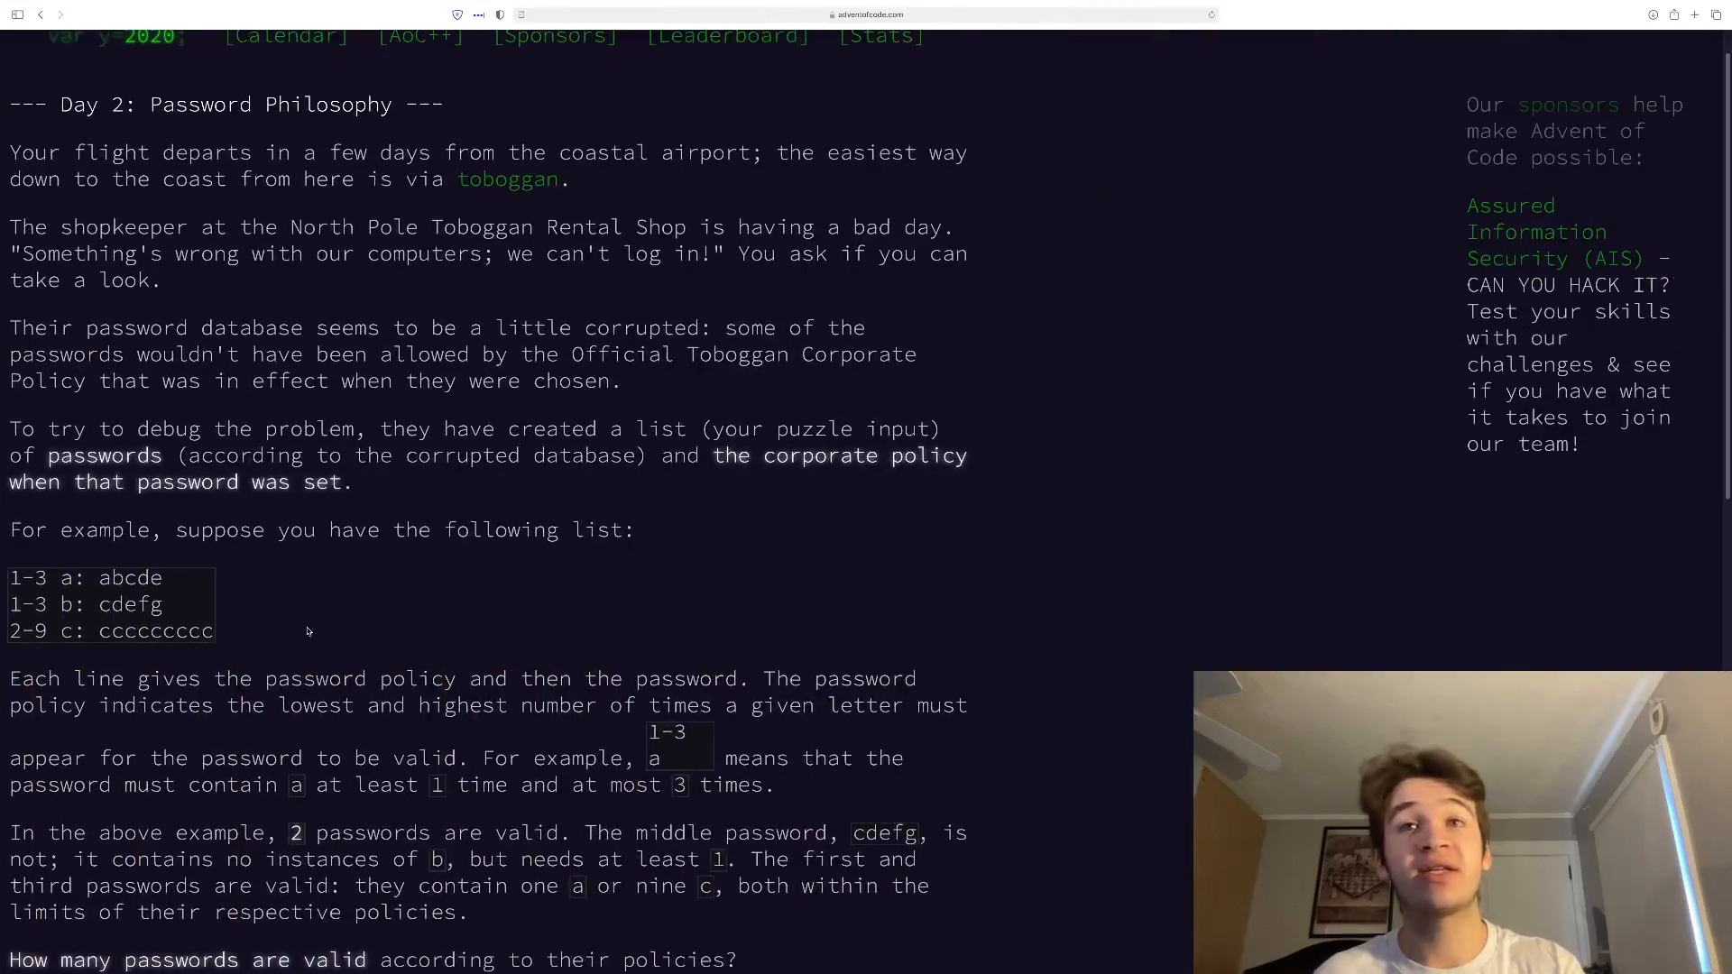
{"action": "scroll", "scroll_direction": "down", "scroll_amount": 3}
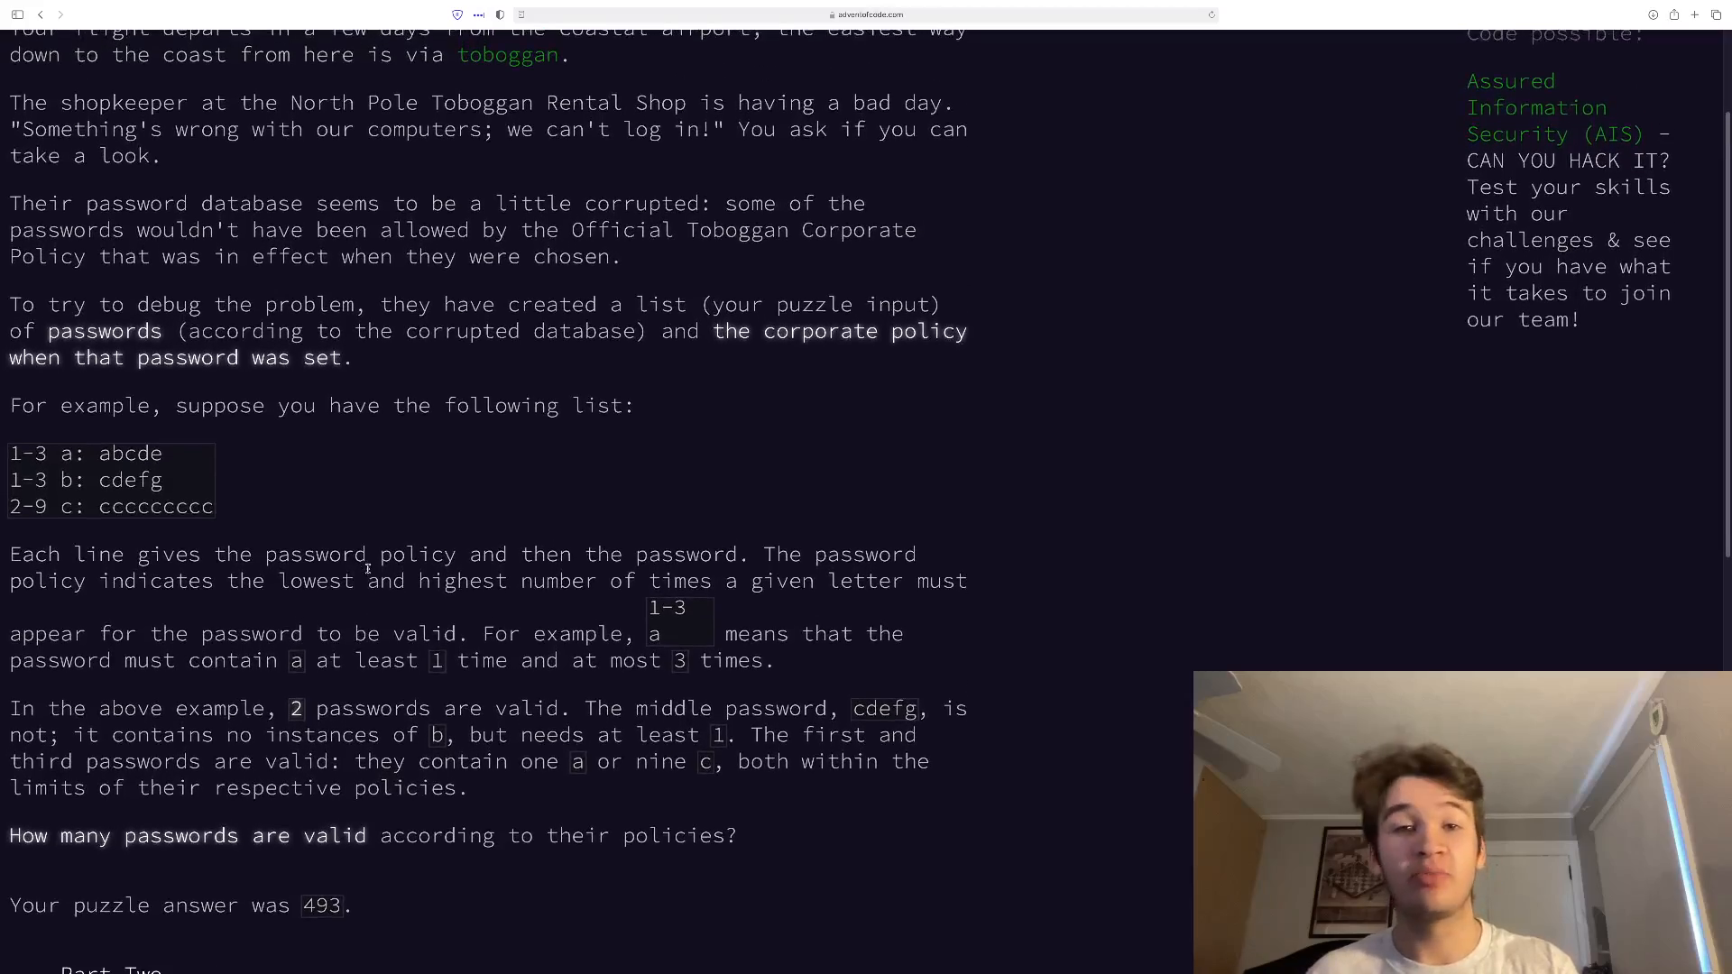
{"action": "scroll", "scroll_direction": "down", "scroll_amount": 3}
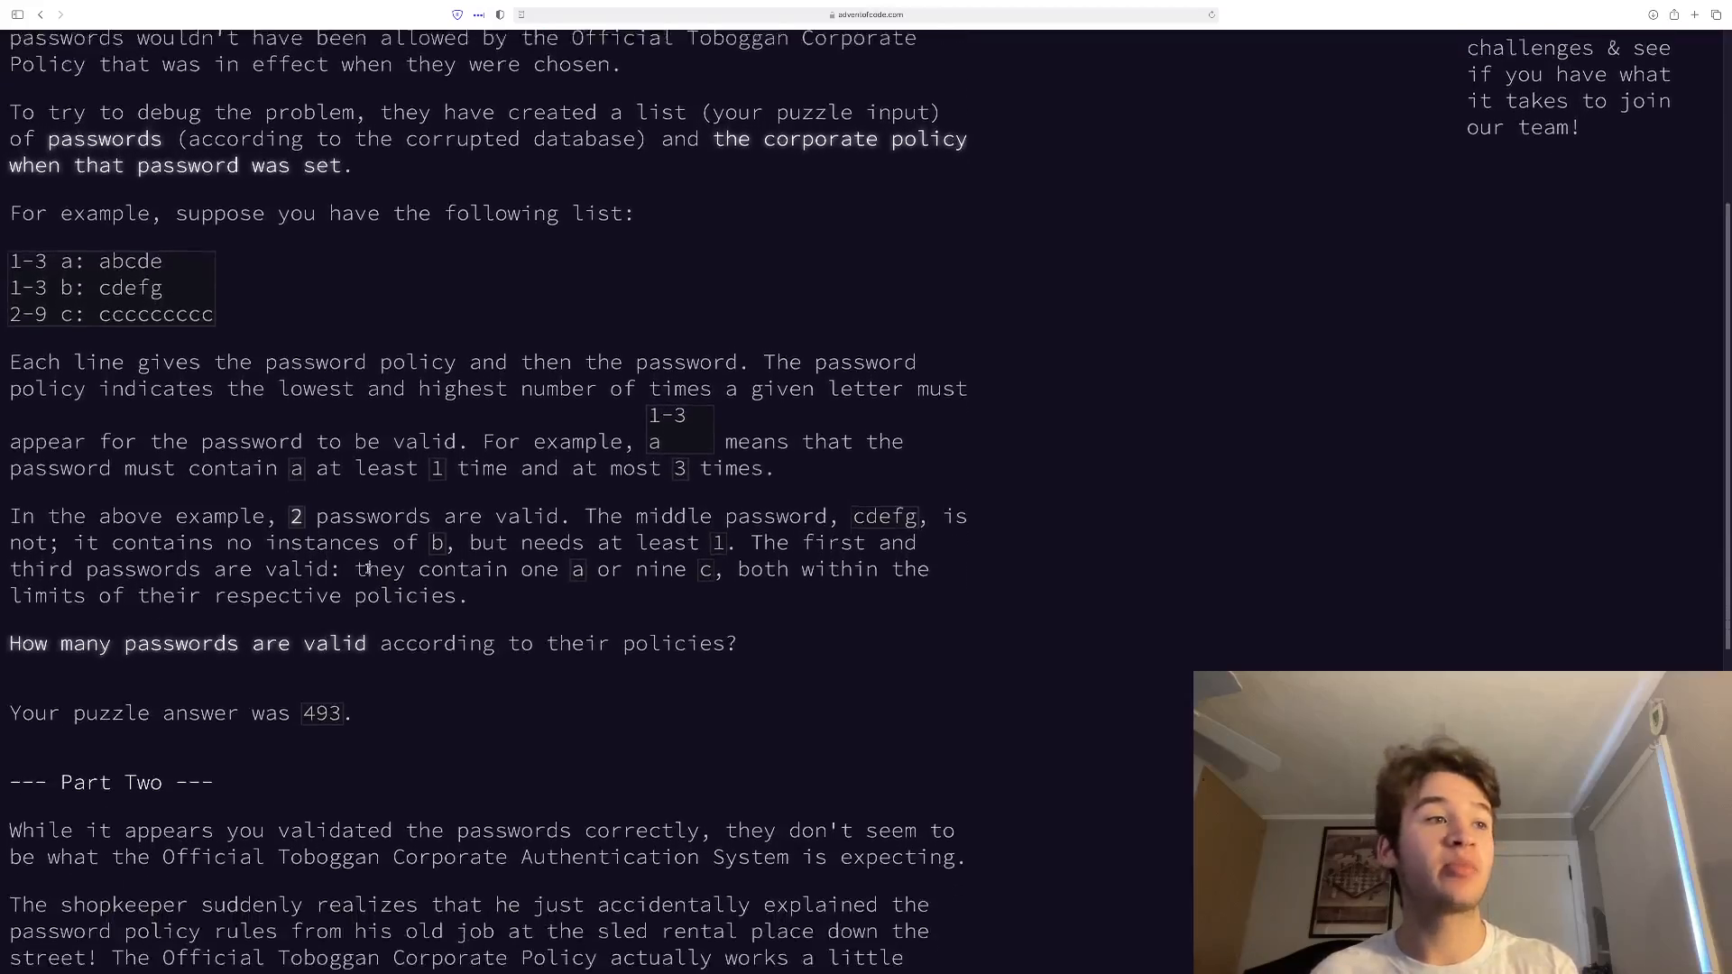
{"action": "scroll", "scroll_direction": "down", "scroll_amount": 3}
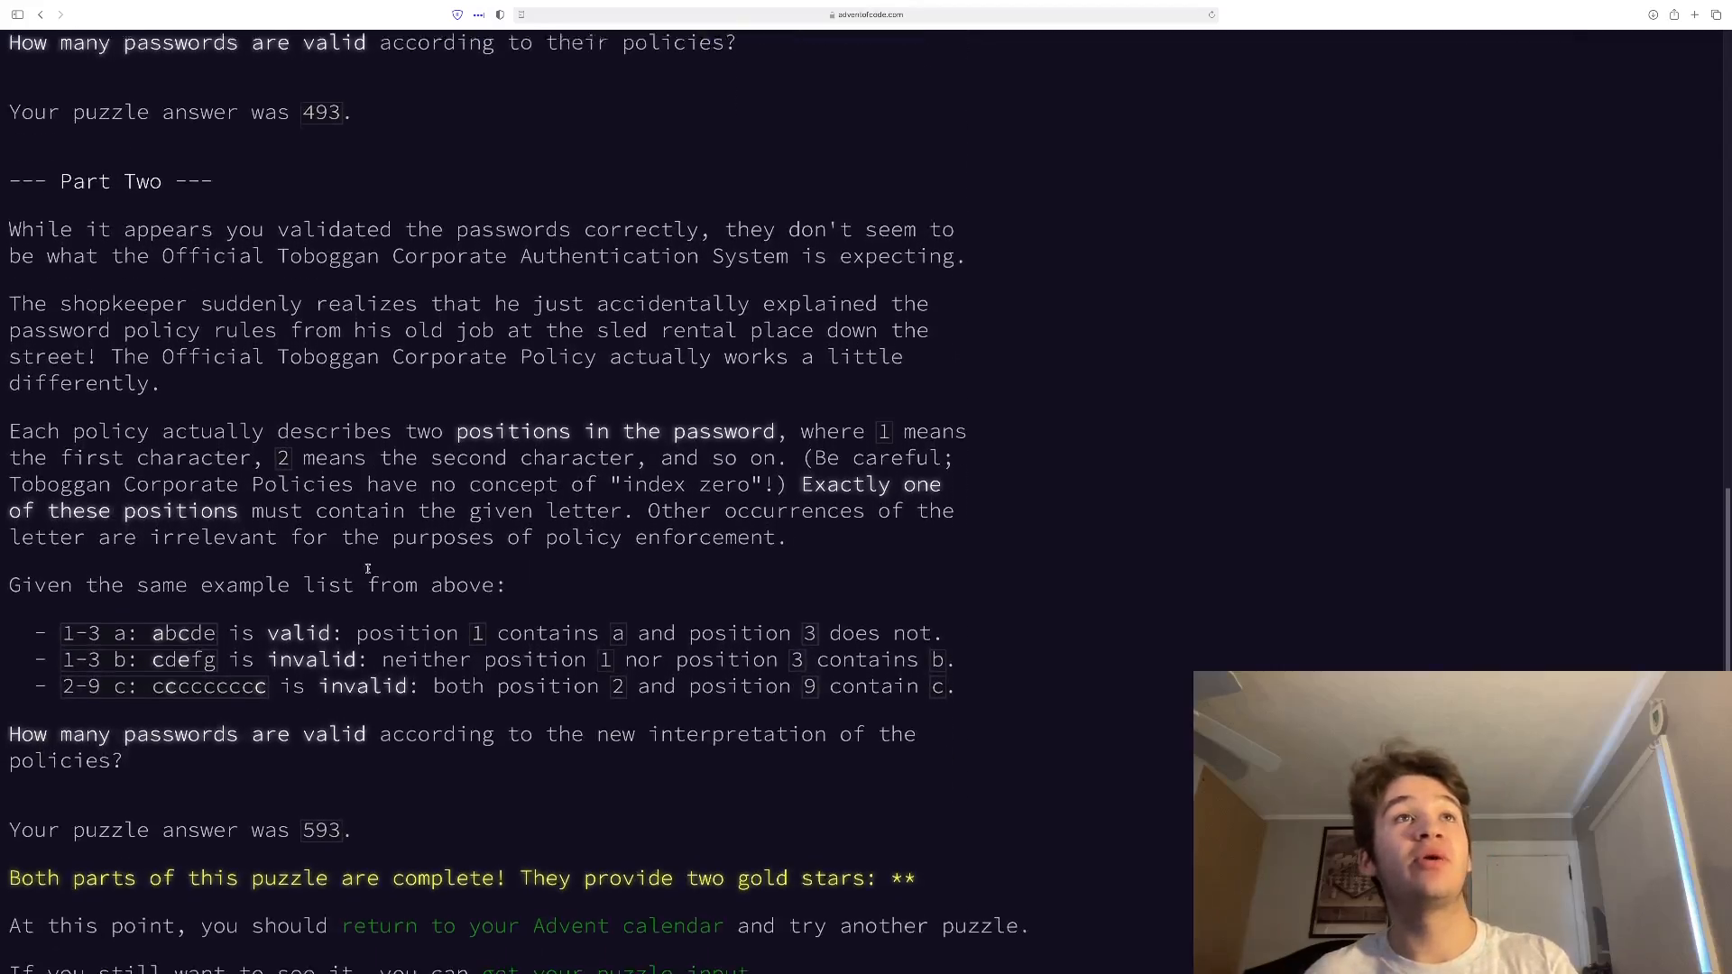
{"action": "scroll", "scroll_direction": "down", "scroll_amount": 3}
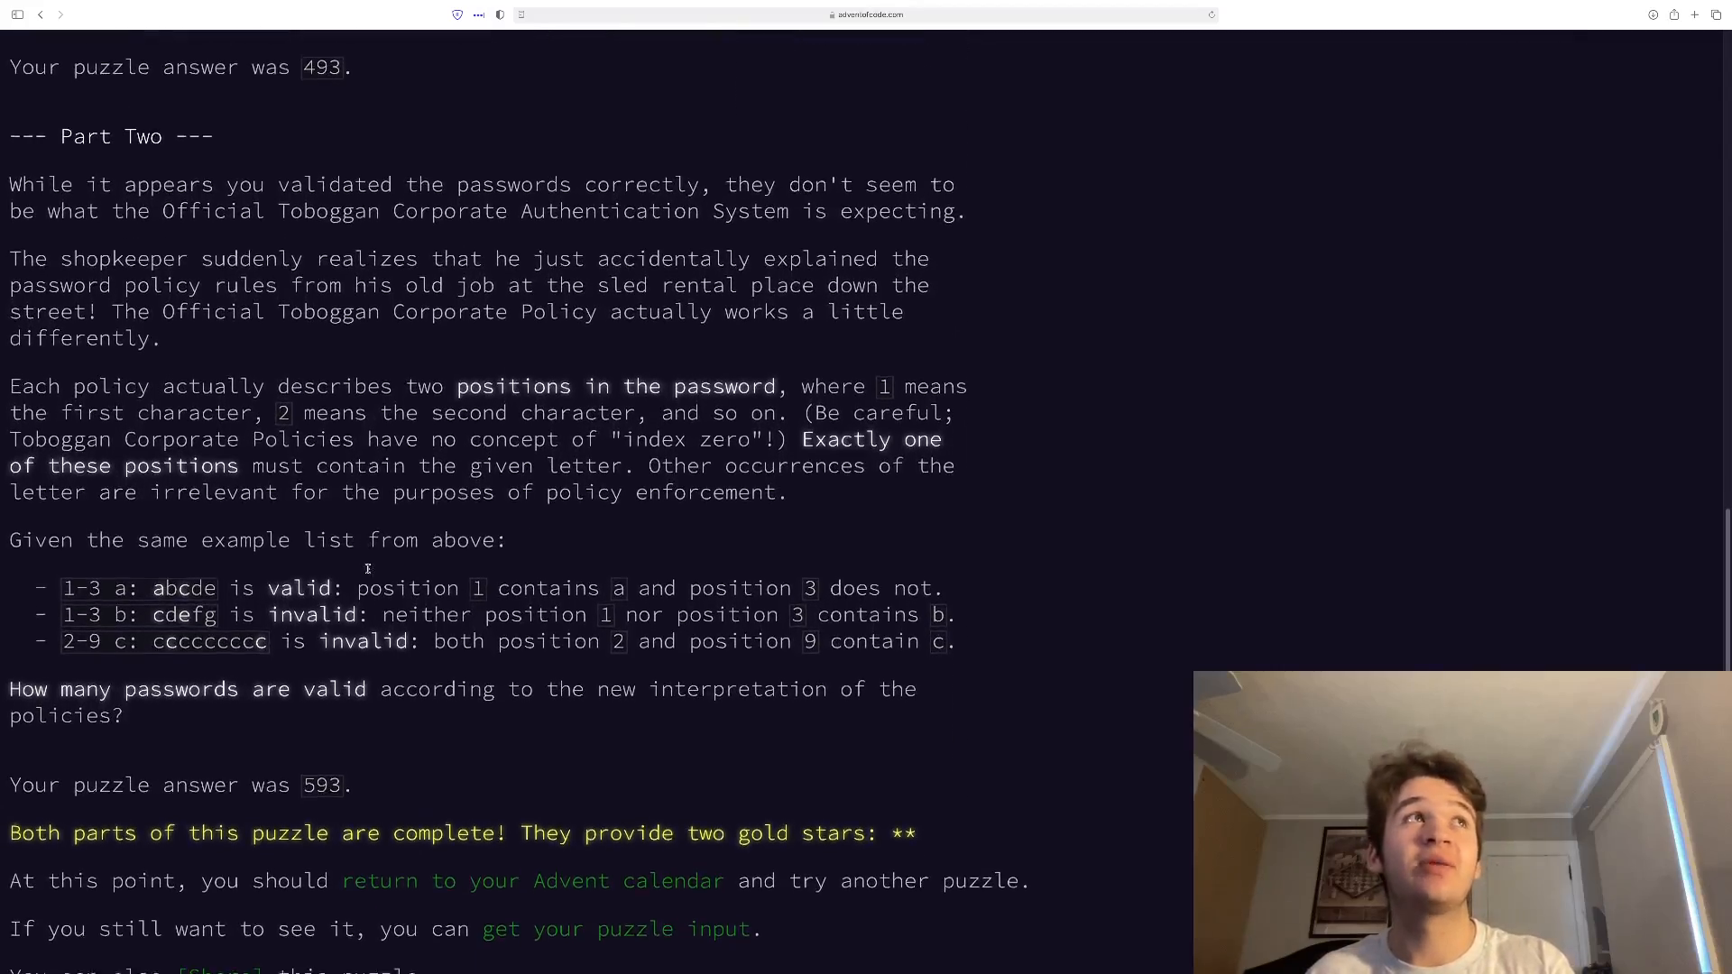
{"action": "scroll", "scroll_direction": "down", "scroll_amount": 3}
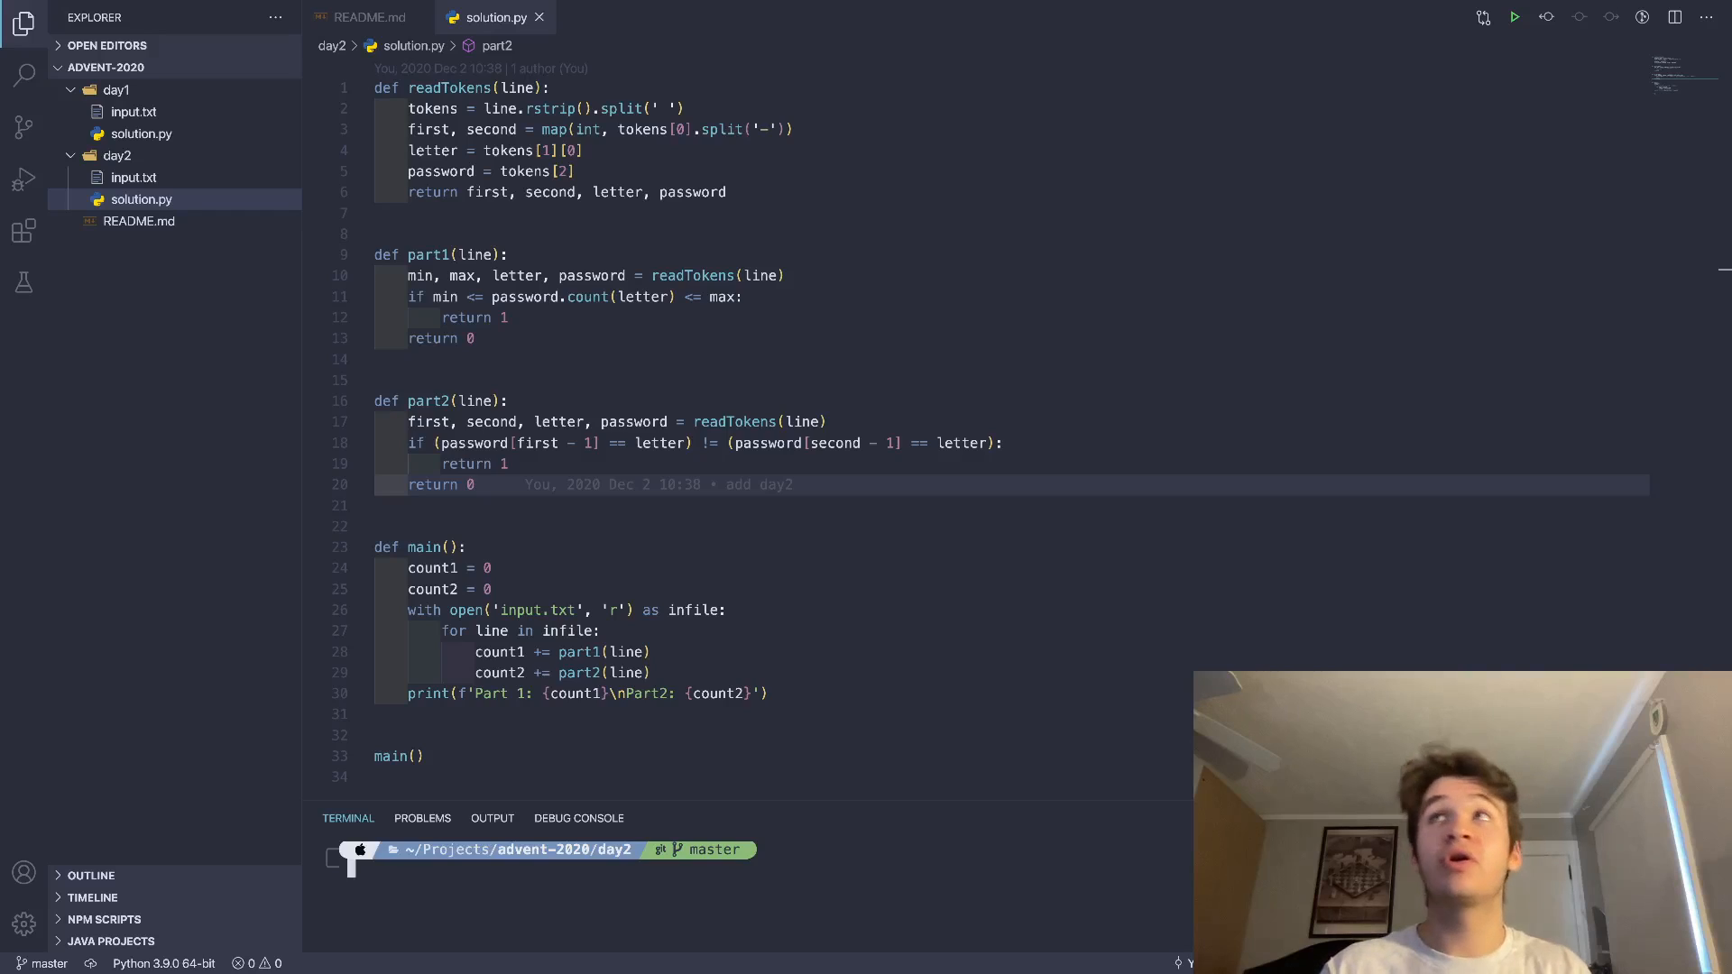
Switch to the browser showing Day 2 complete with answers 493 and 593
{"action": "left_click", "coordinate": [1514, 16]}
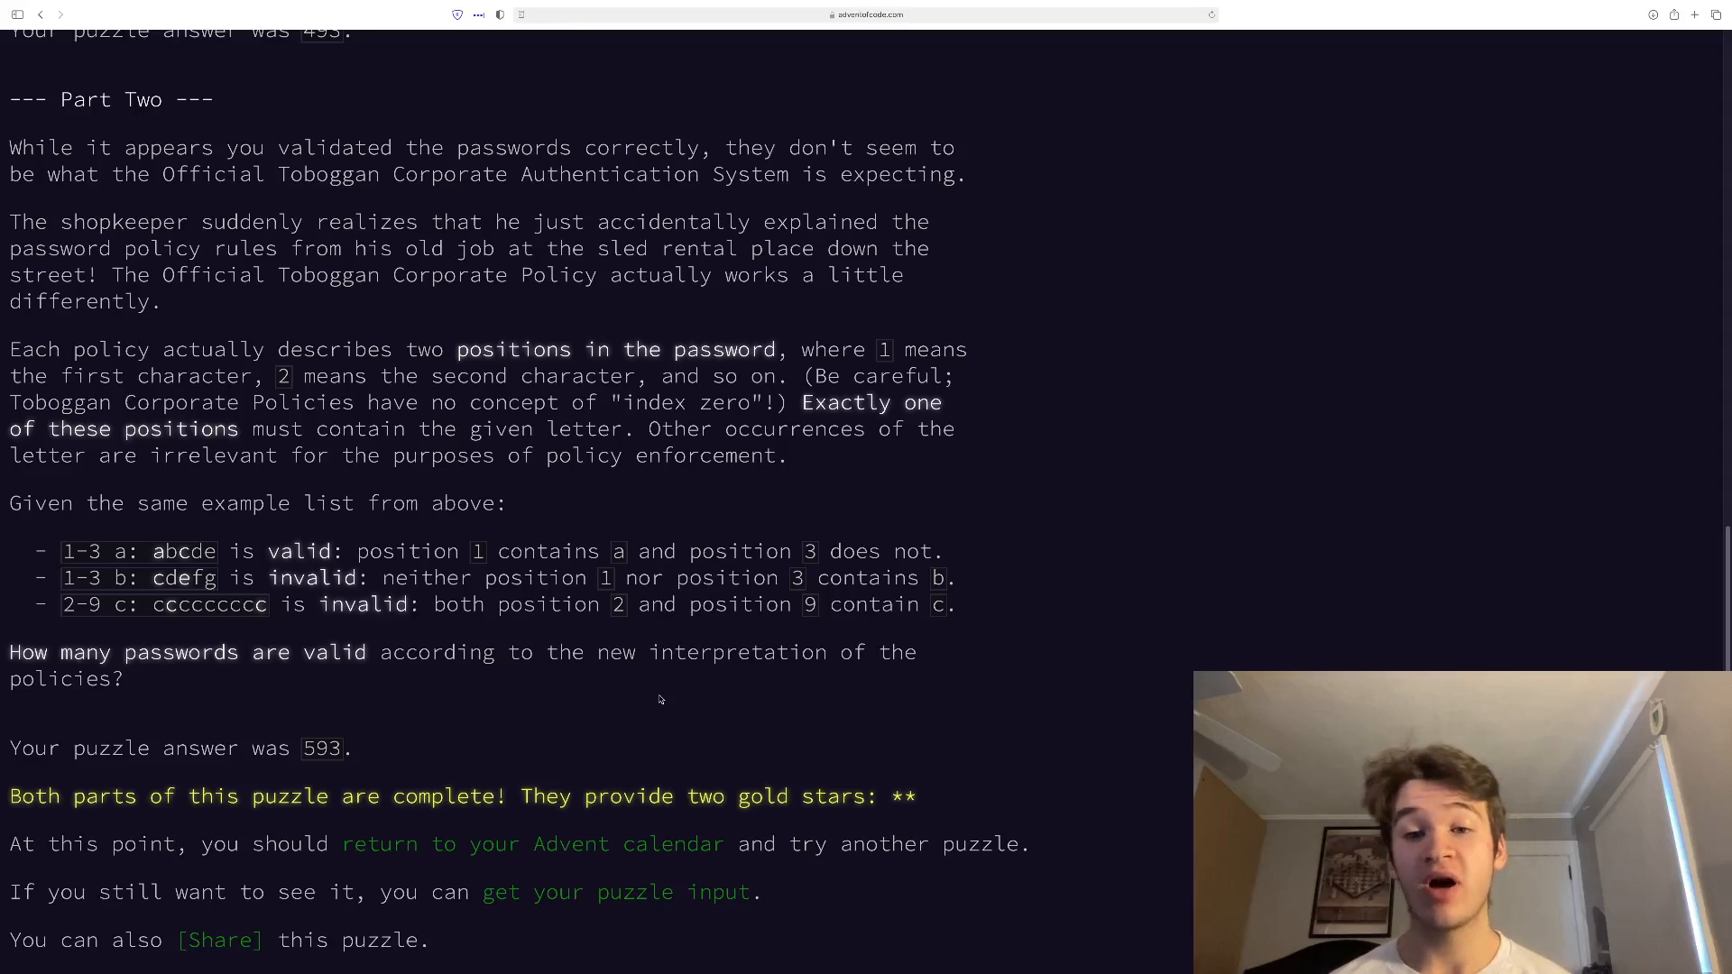
{"action": "mouse_move", "coordinate": [1111, 908]}
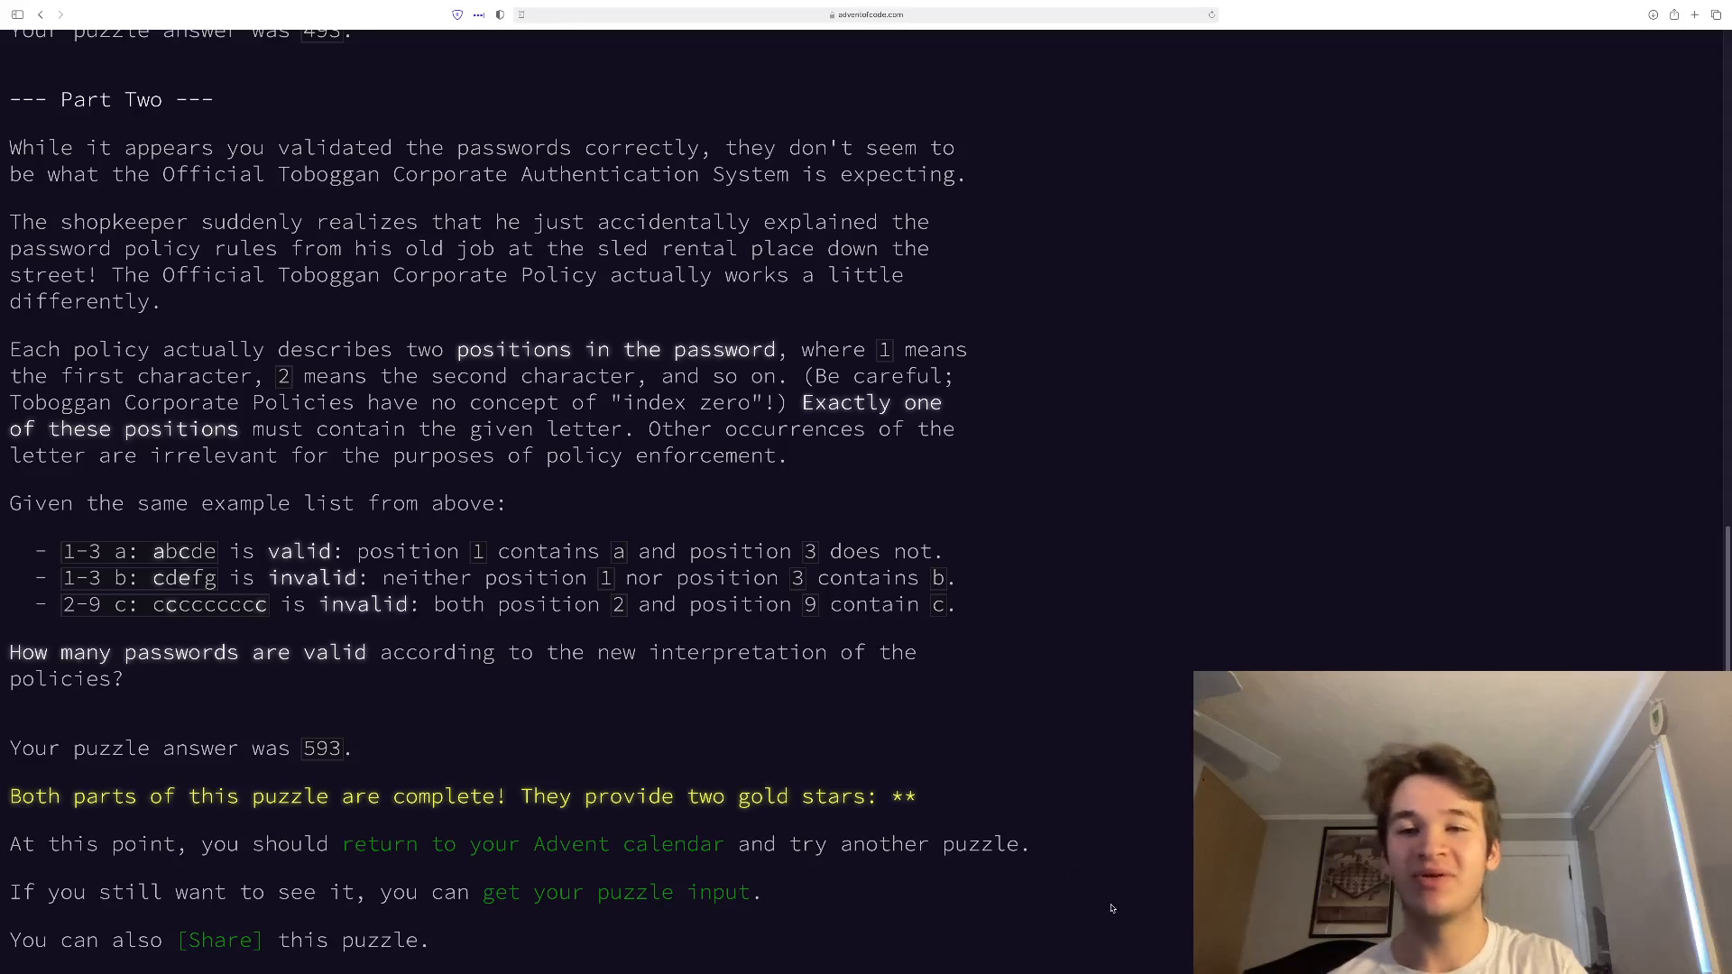